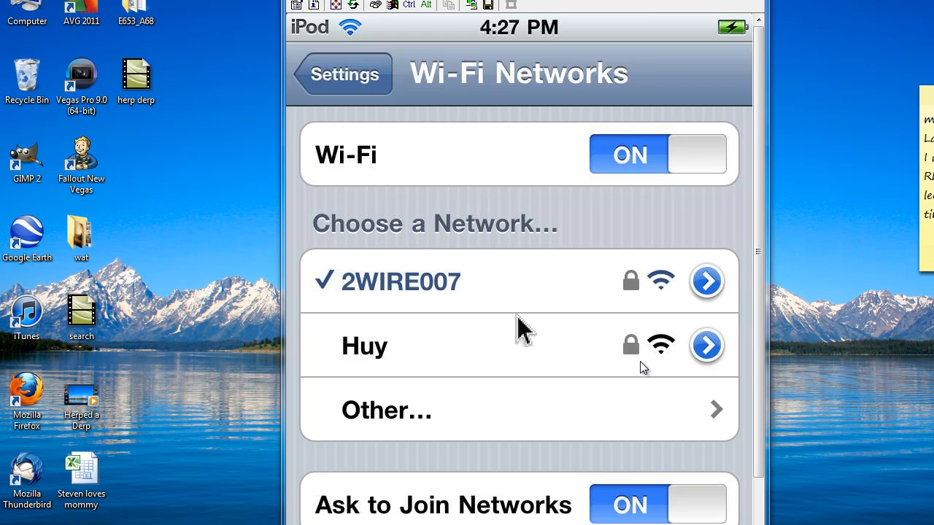
pyautogui.moveTo(516, 225)
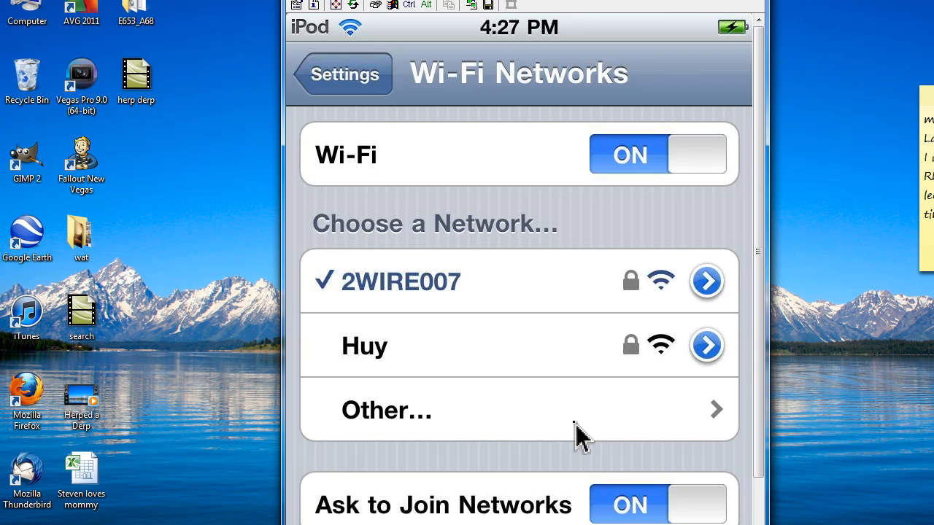
pyautogui.moveTo(435, 129)
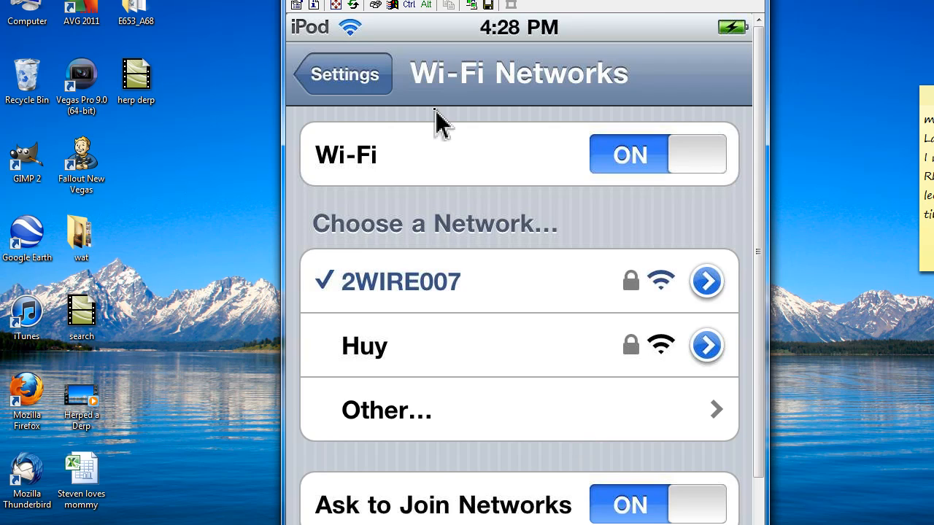
pyautogui.moveTo(446, 125)
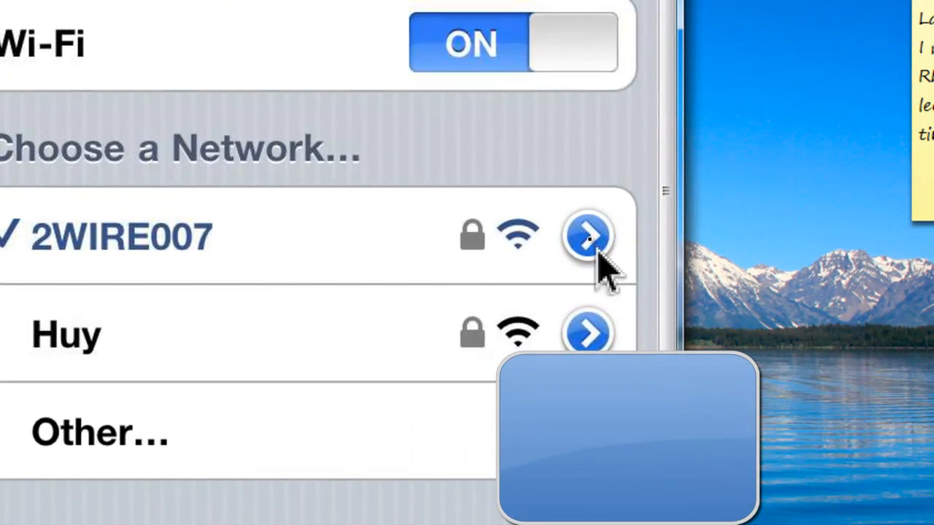
# Open the detail settings of the connected 2WIRE007 Wi-Fi network on the iPod.
pyautogui.click(586, 235)
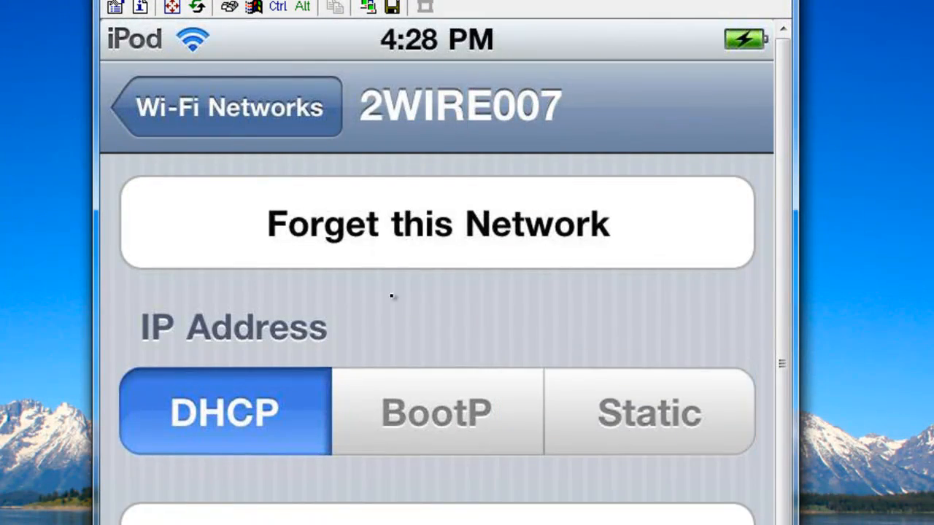
pyautogui.moveTo(420, 391)
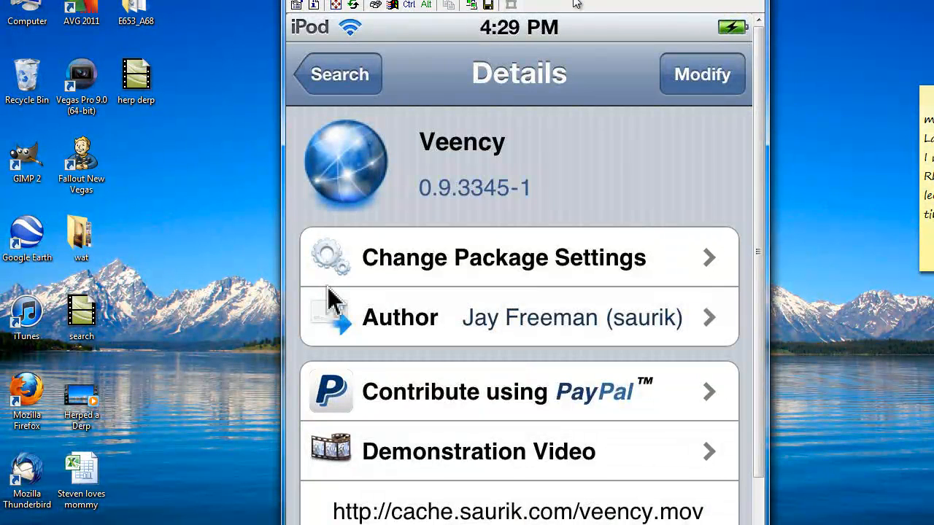
pyautogui.moveTo(537, 170)
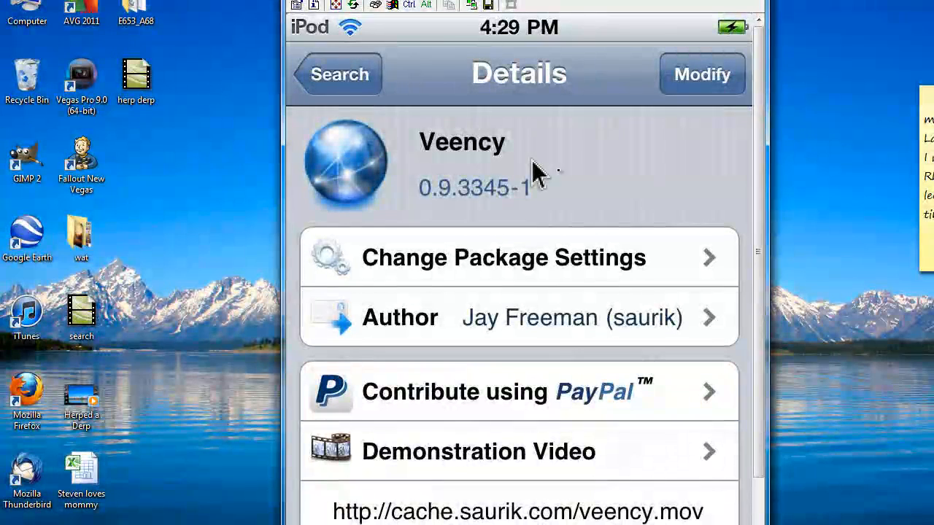
pyautogui.moveTo(656, 181)
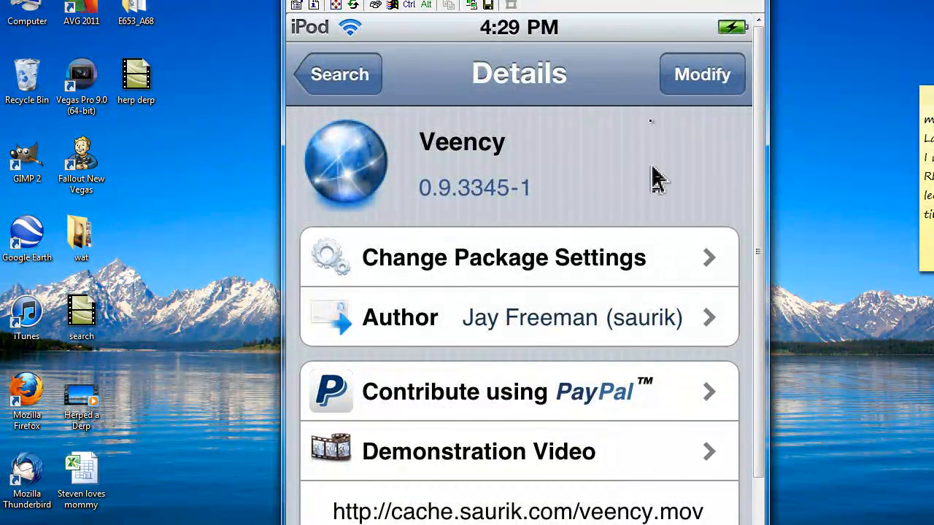
pyautogui.moveTo(307, 233)
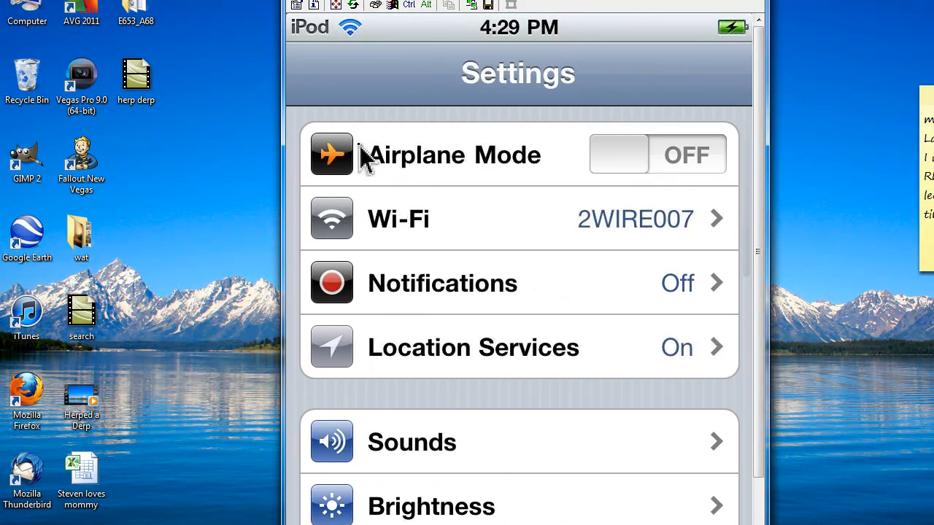
# Scroll down in iOS Settings to the extensions and open Veency's settings page.
pyautogui.scroll(-3)
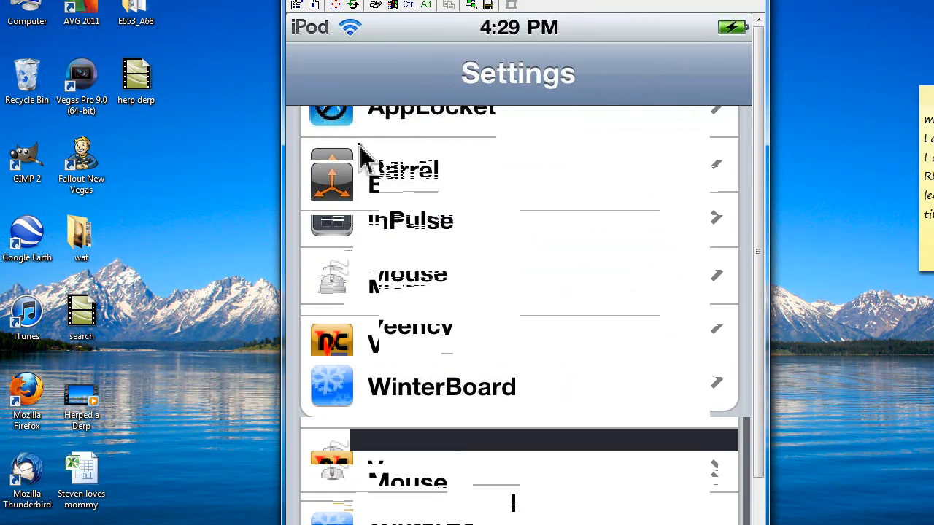
pyautogui.scroll(-3)
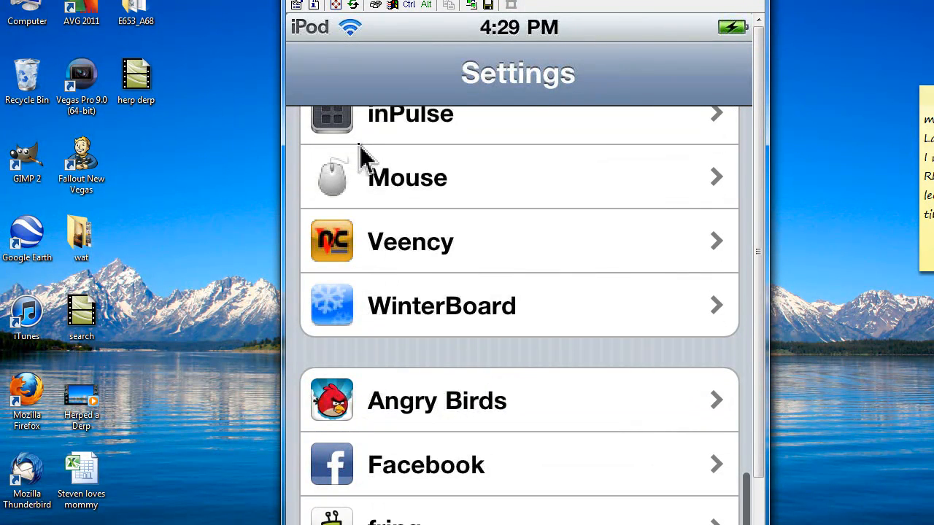
pyautogui.click(410, 243)
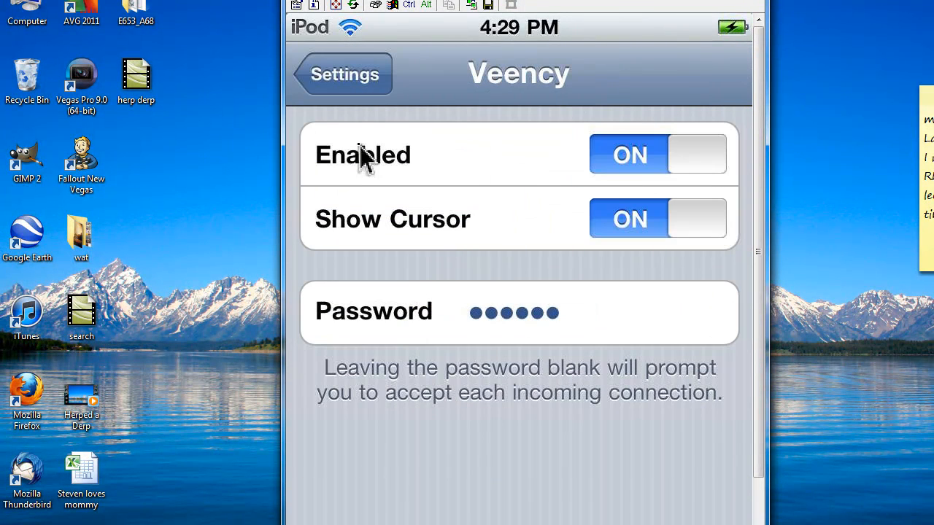
pyautogui.moveTo(489, 314)
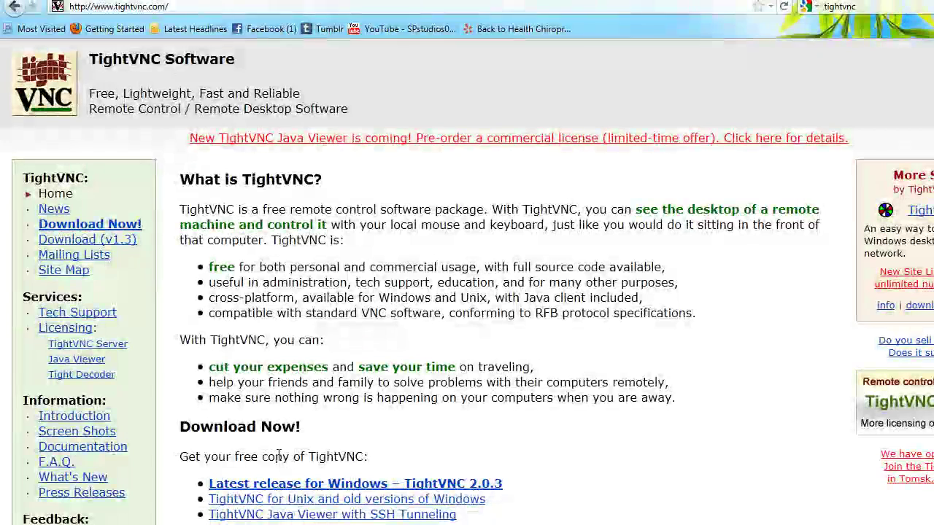
# Go to the 'Latest release for Windows – TightVNC 2.0.3' download page on tightvnc.com.
pyautogui.scroll(-3)
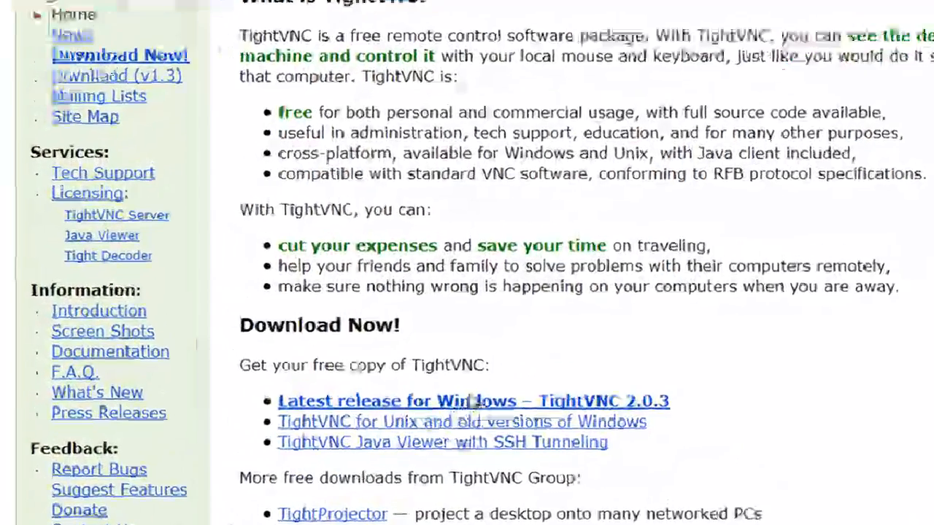
pyautogui.click(473, 401)
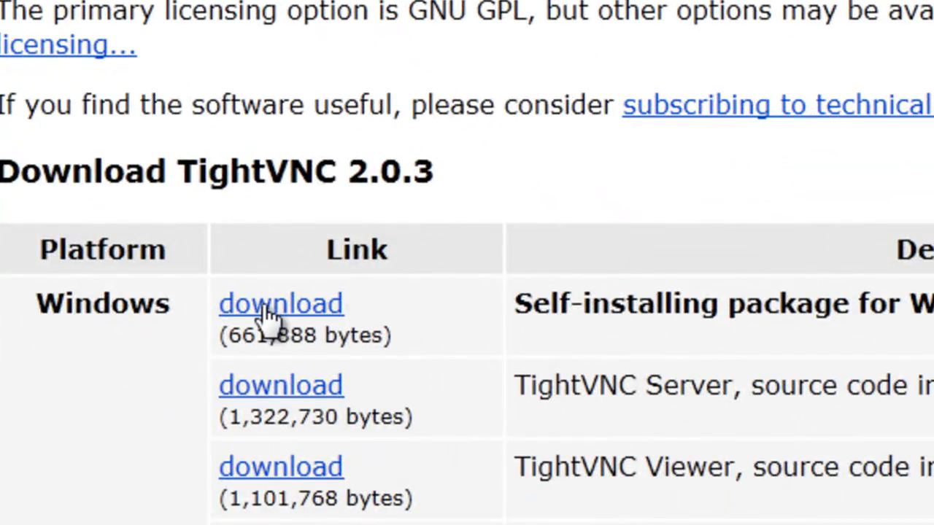
pyautogui.moveTo(391, 219)
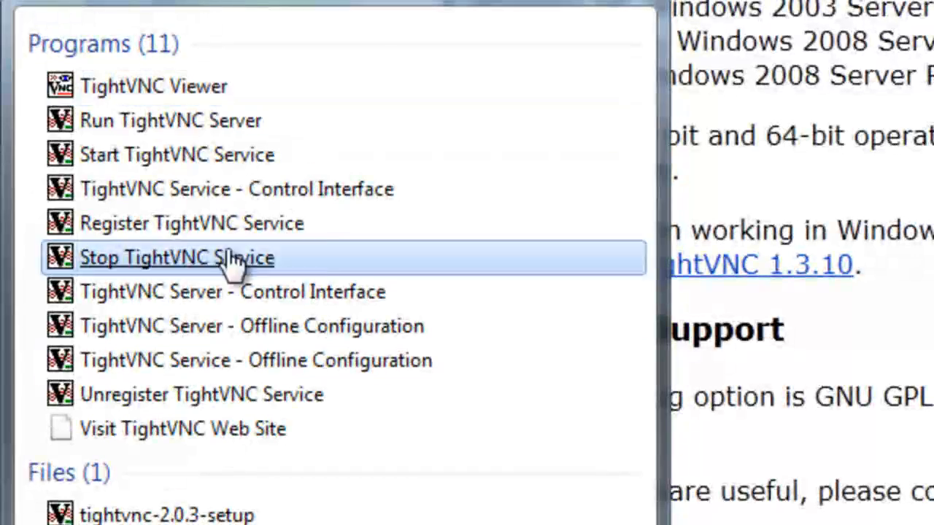
pyautogui.moveTo(212, 95)
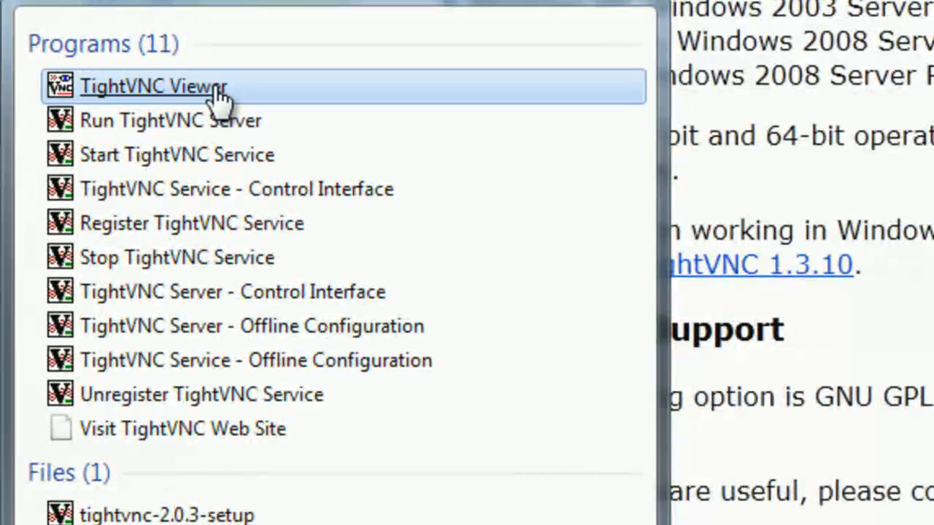
# Launch TightVNC Viewer from the Start menu search results.
pyautogui.click(161, 85)
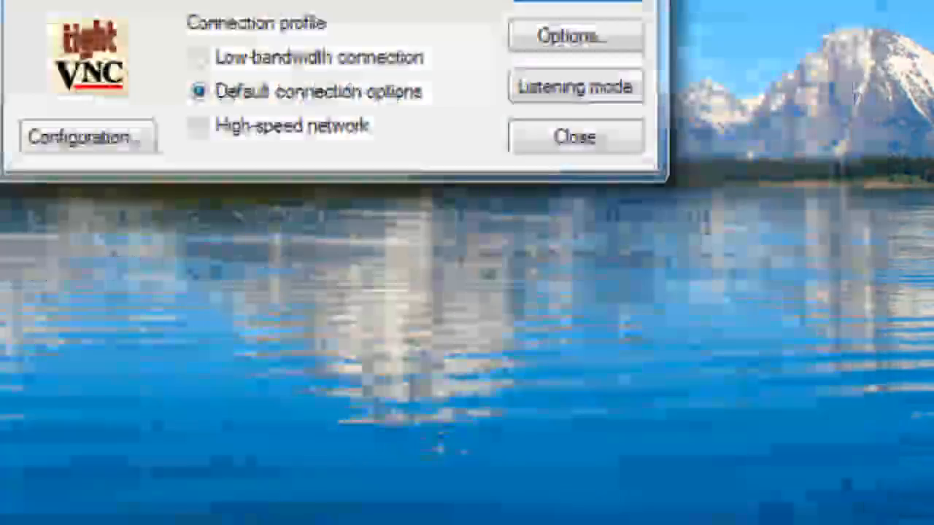